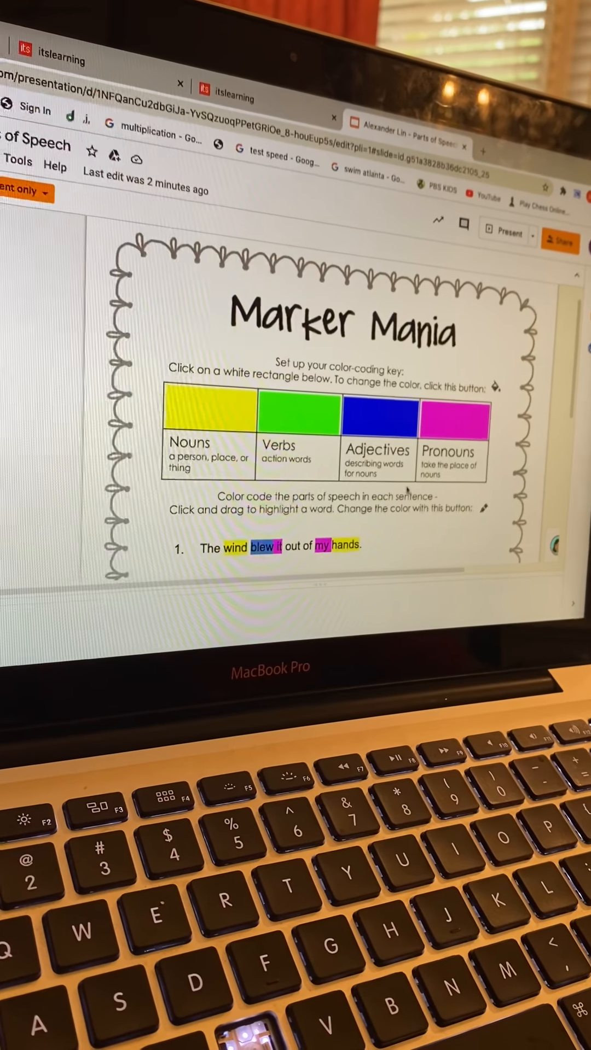
scroll("down", 3)
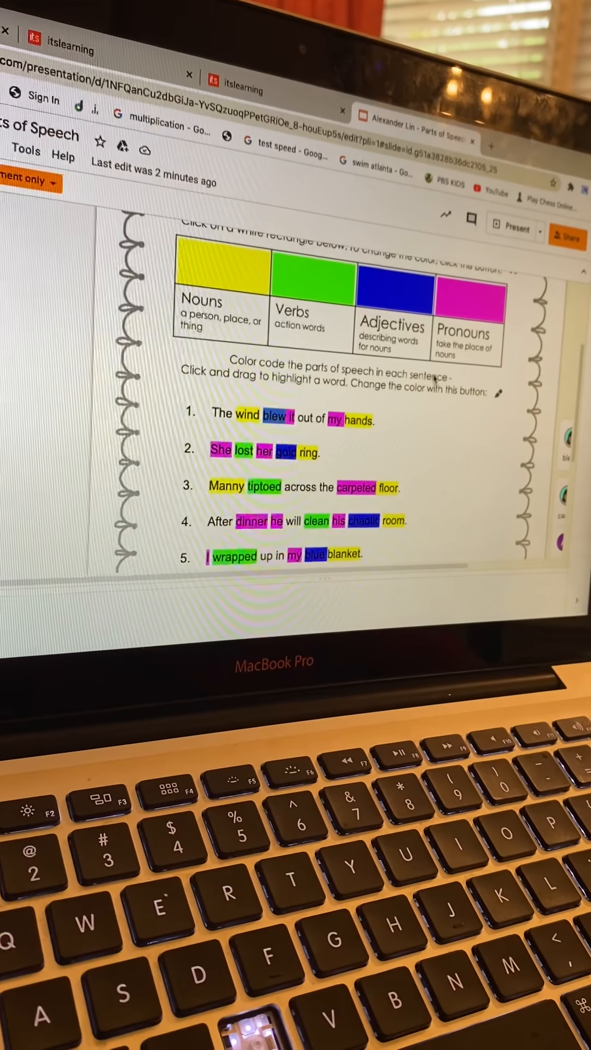
scroll("down", 3)
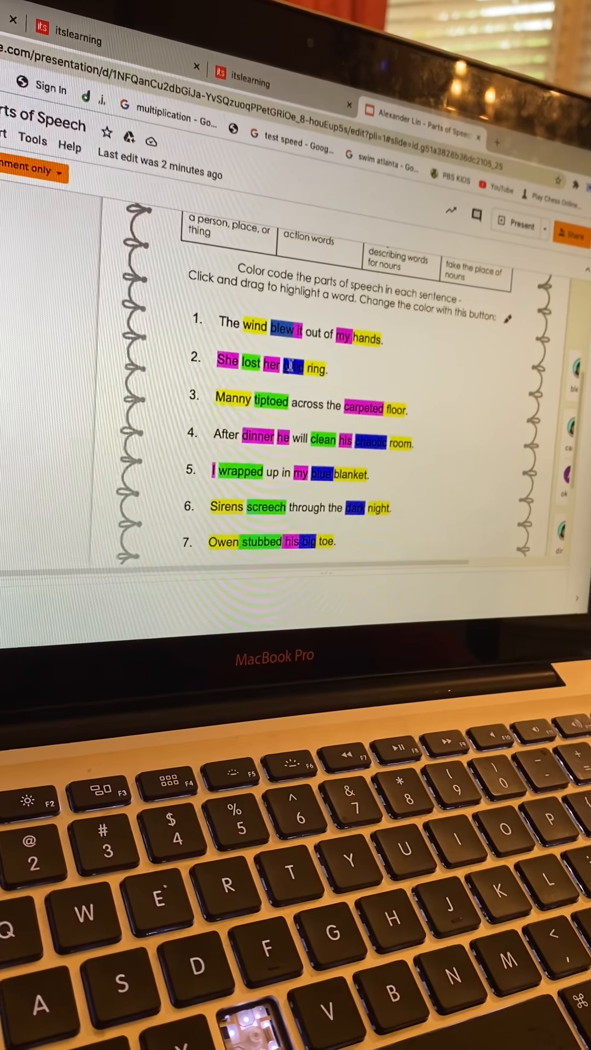
scroll("down", 3)
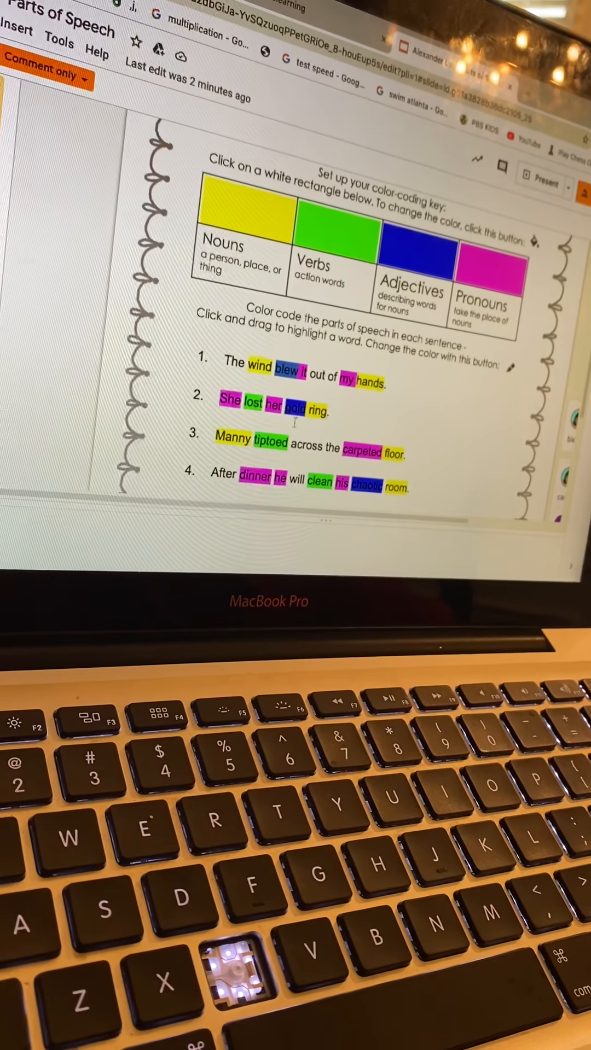
scroll("down", 3)
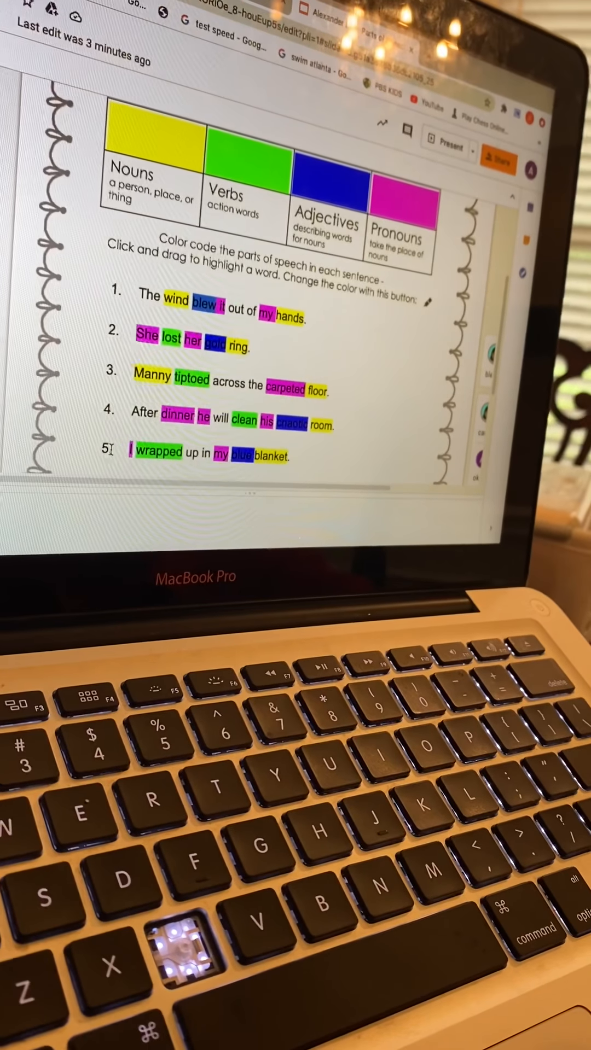
scroll("down", 3)
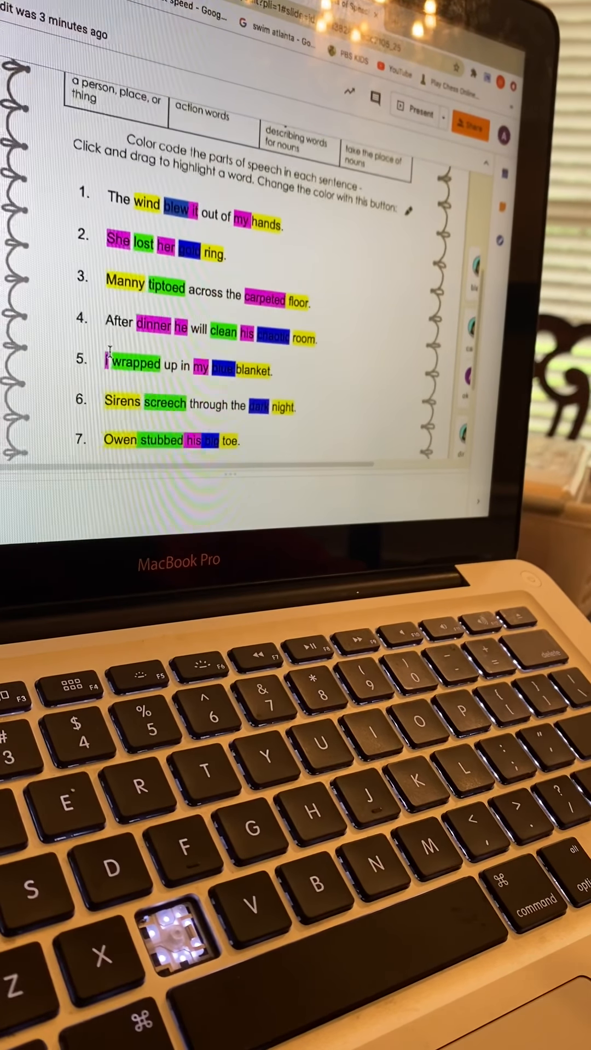
scroll("down", 3)
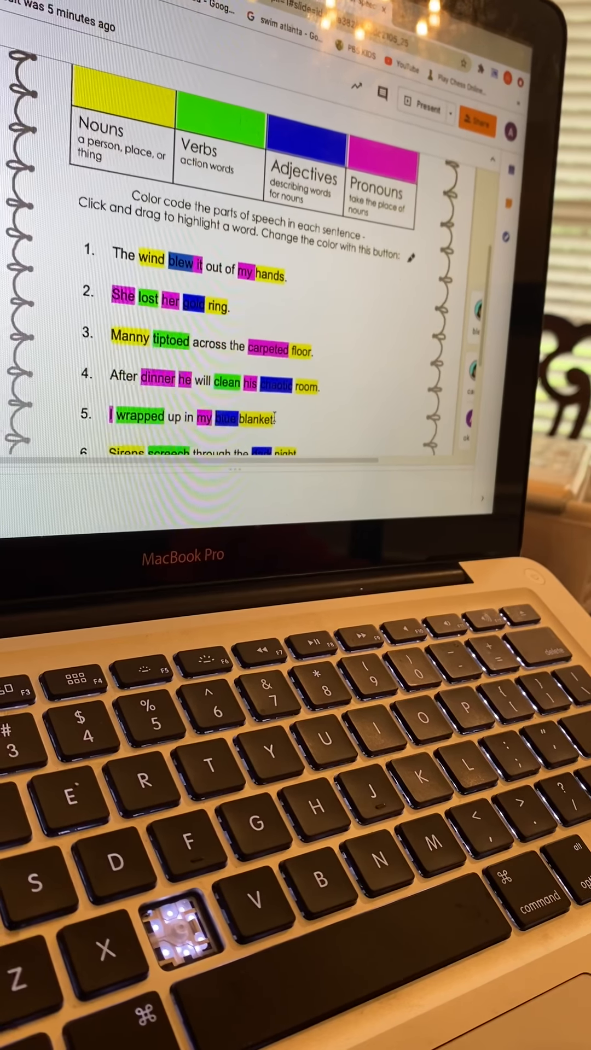
scroll("down", 3)
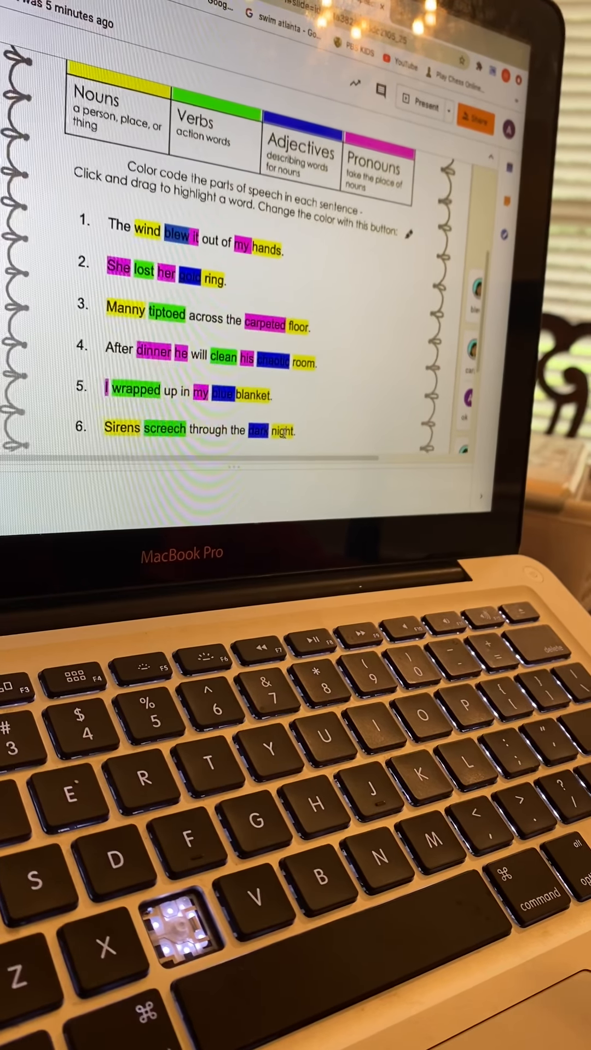
scroll("down", 3)
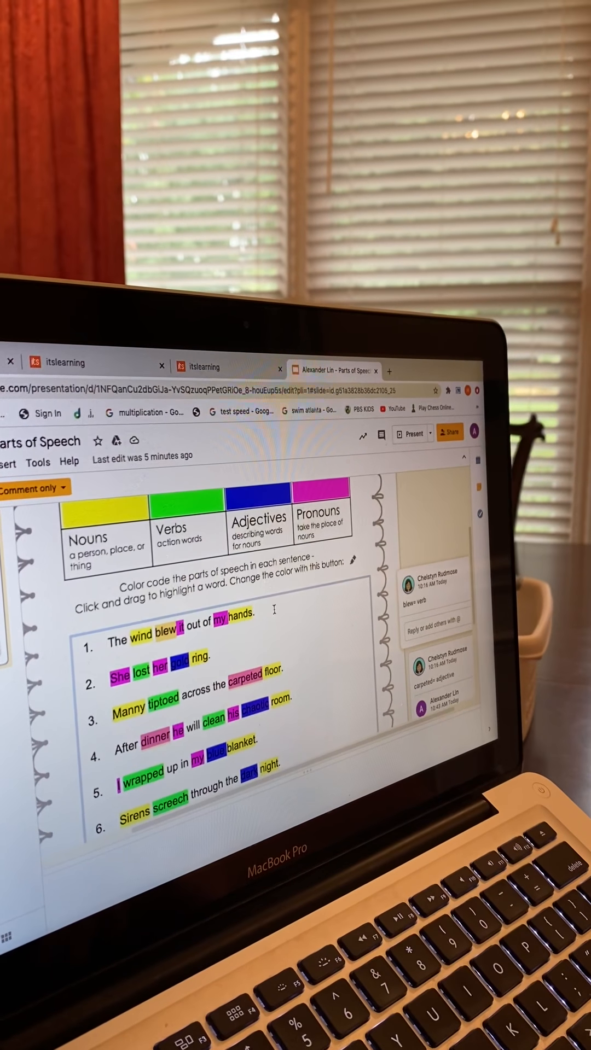
scroll("down", 3)
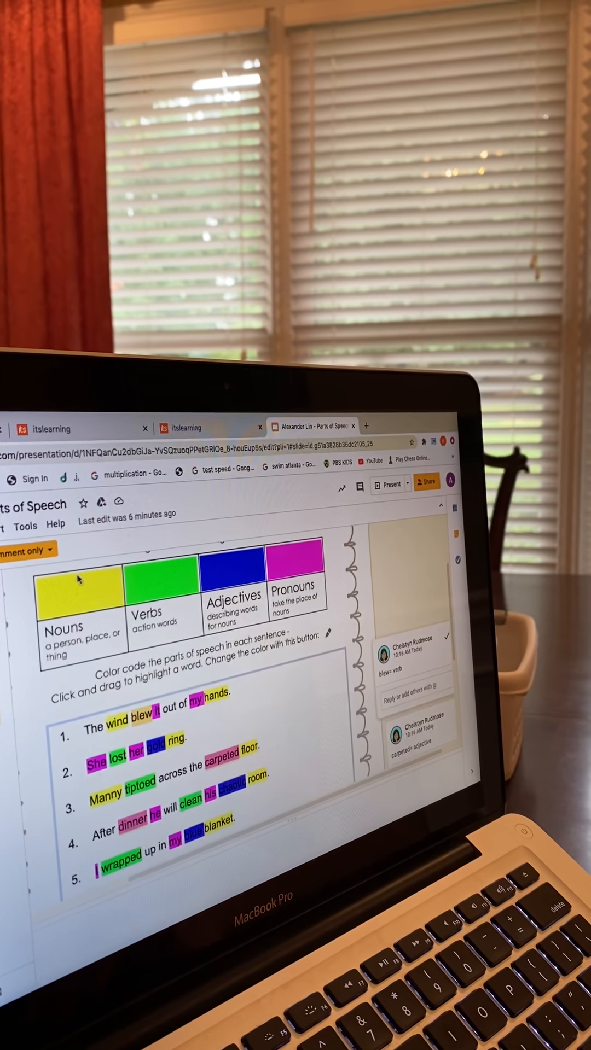
scroll("down", 3)
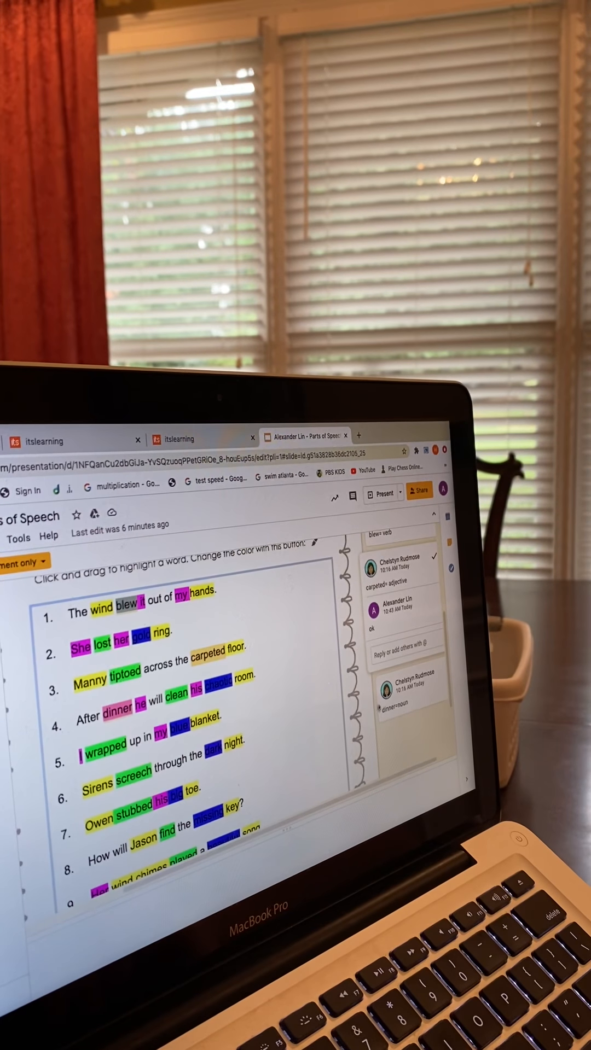
scroll("down", 3)
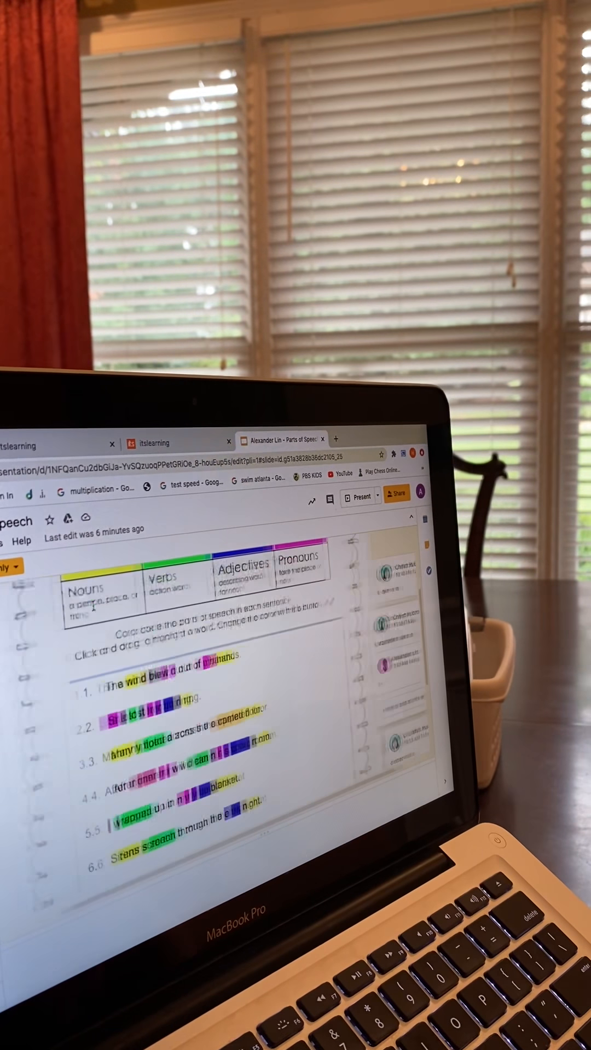
scroll("down", 3)
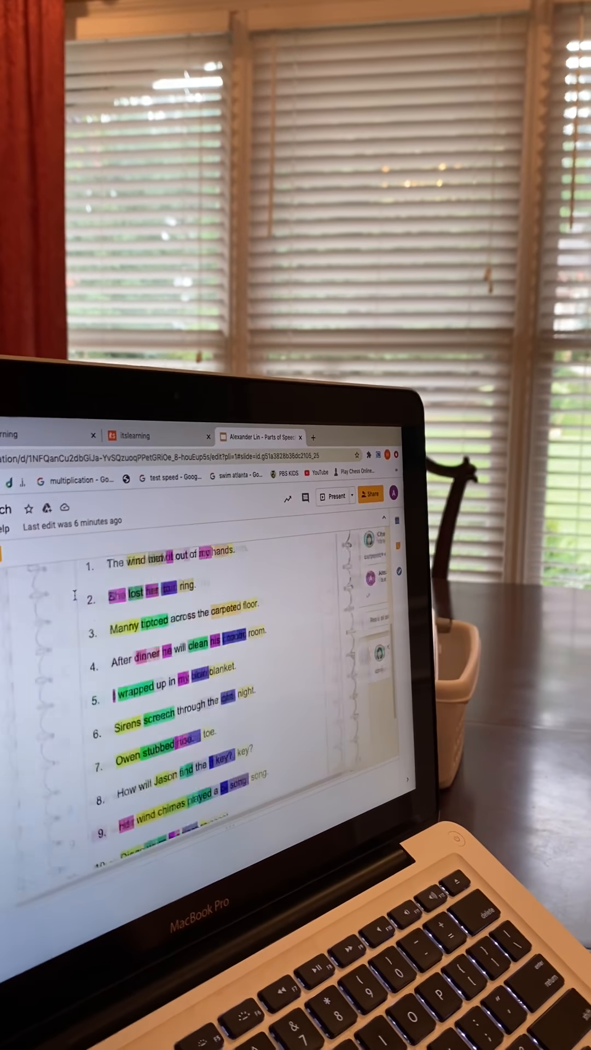